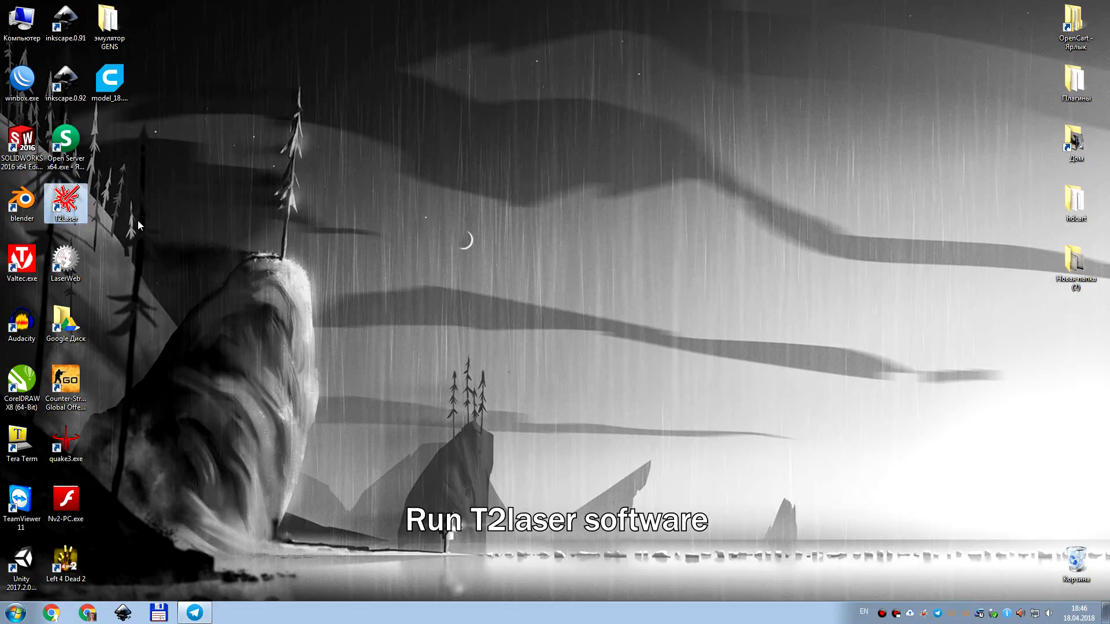
- Launch T2Laser from the desktop shortcut and maximize its window
double_click(65, 203)
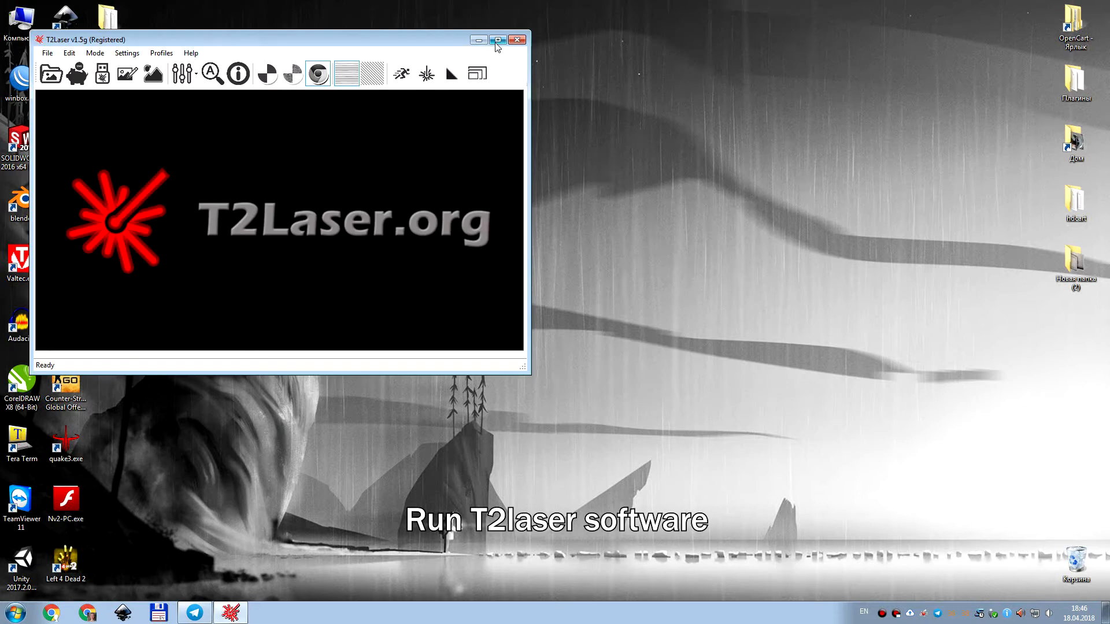
left_click(497, 40)
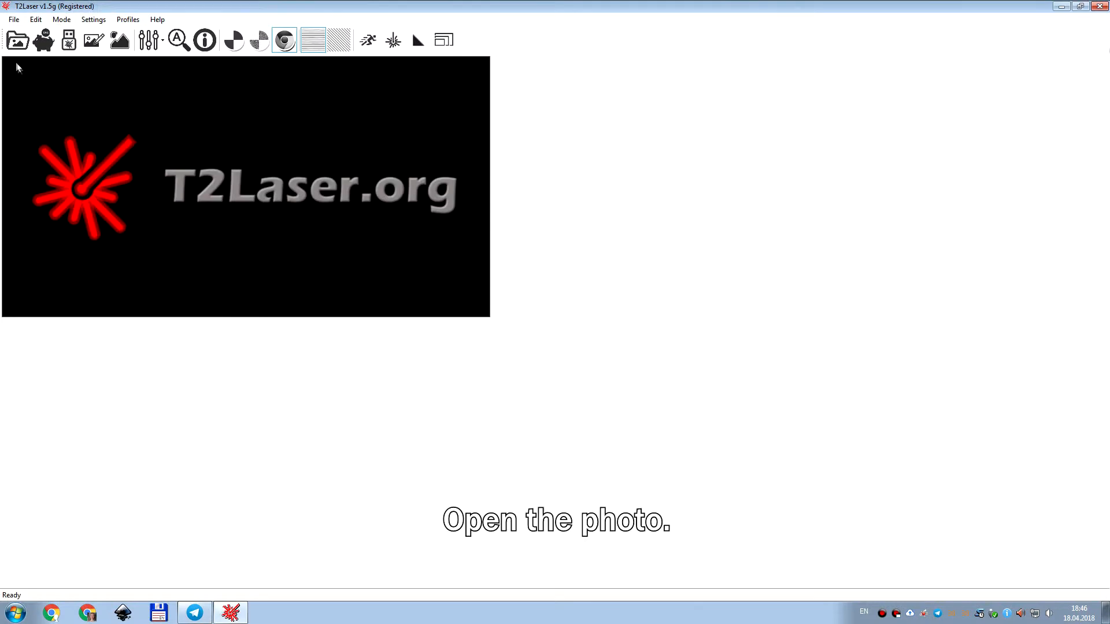
- Load the photo It's me.bmp and enter an 80 mm output height, width following at 60.8 mm
left_click(16, 41)
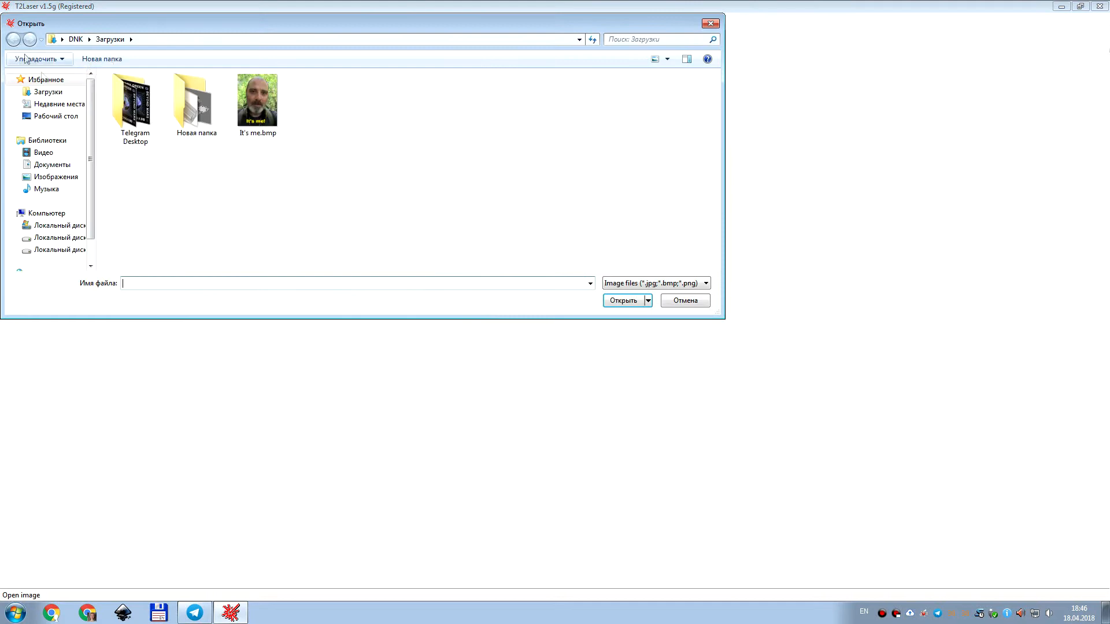
left_click(257, 99)
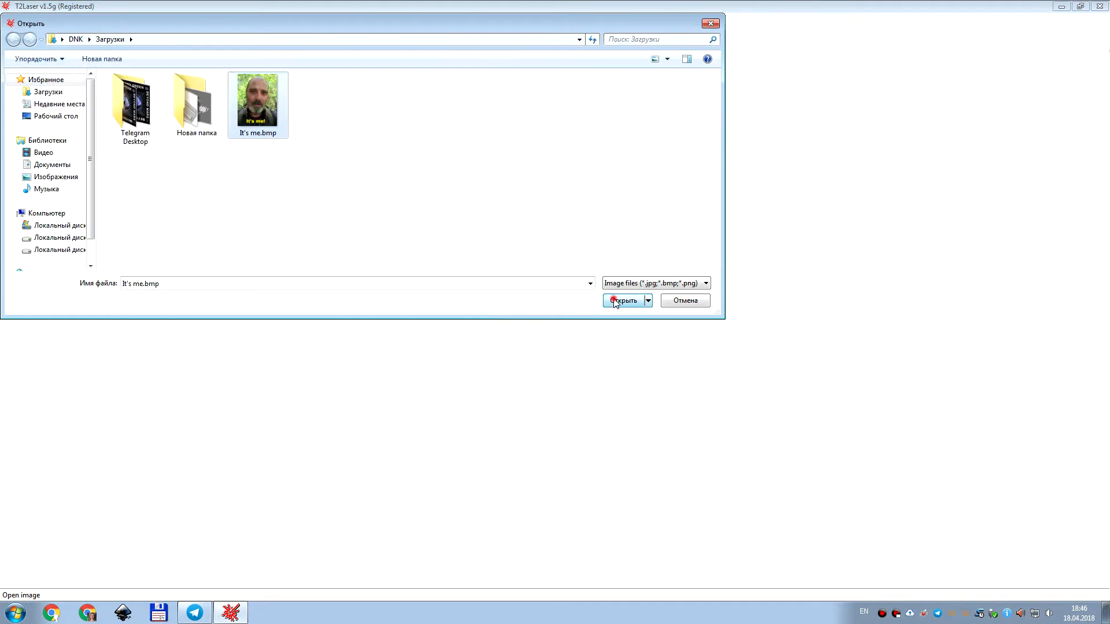
left_click(624, 301)
type("8")
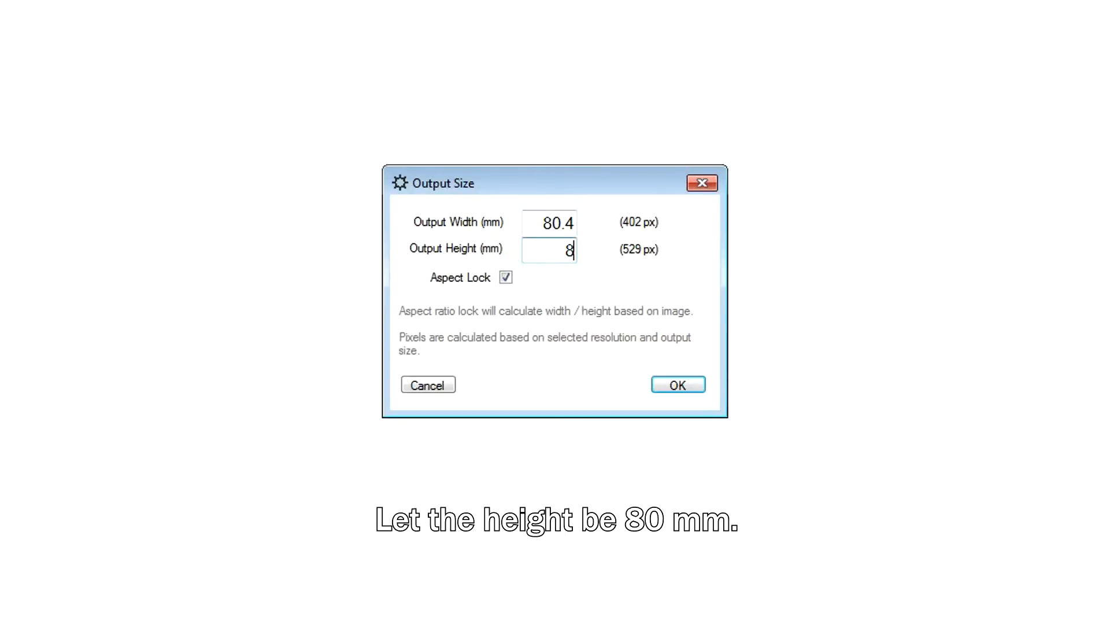
type("0")
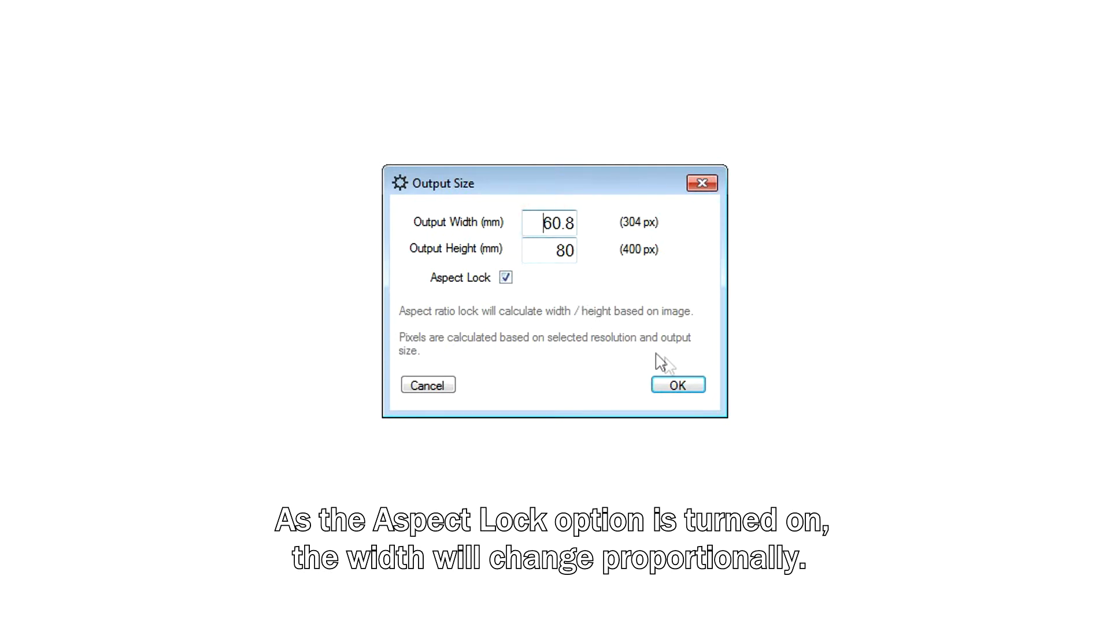
- Confirm the 80 mm output size and change the scan resolution to 0.15 mm
left_click(677, 384)
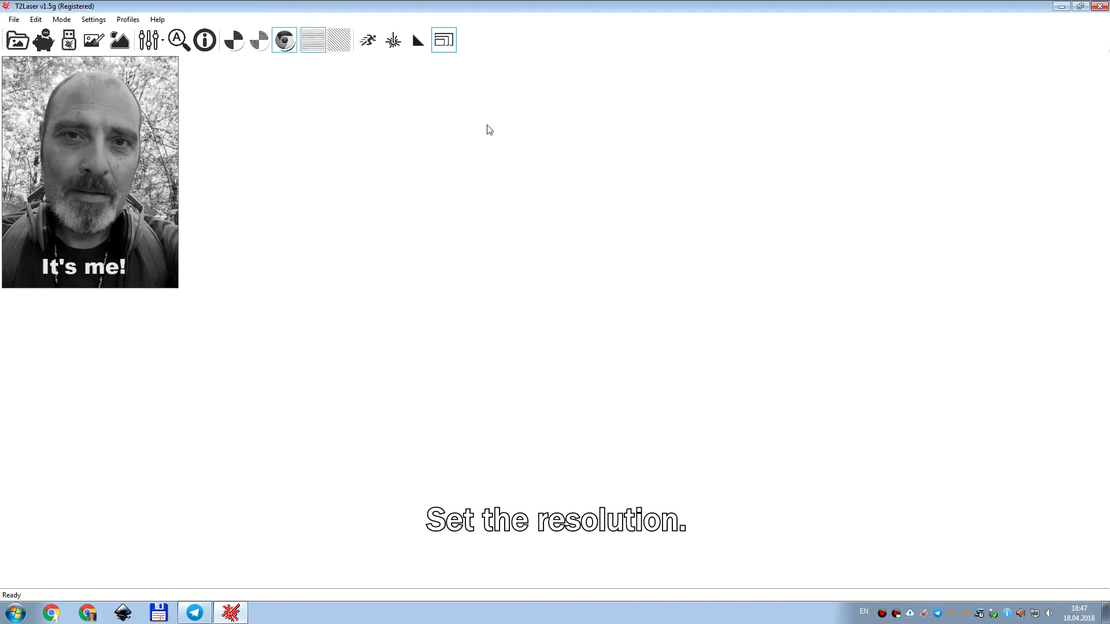
left_click(417, 40)
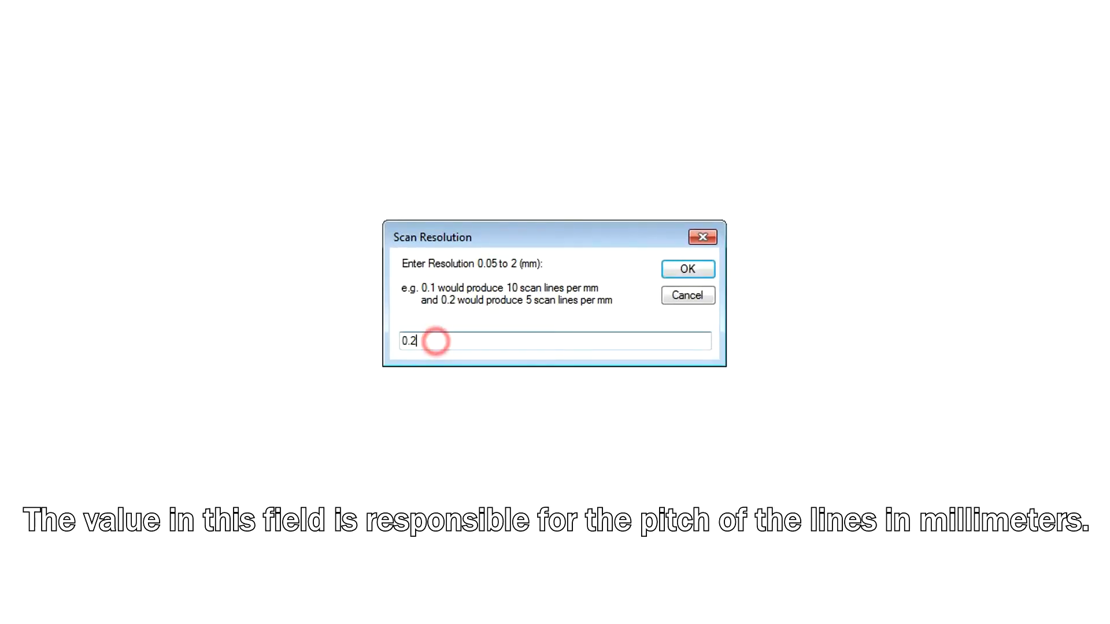
key("Backspace")
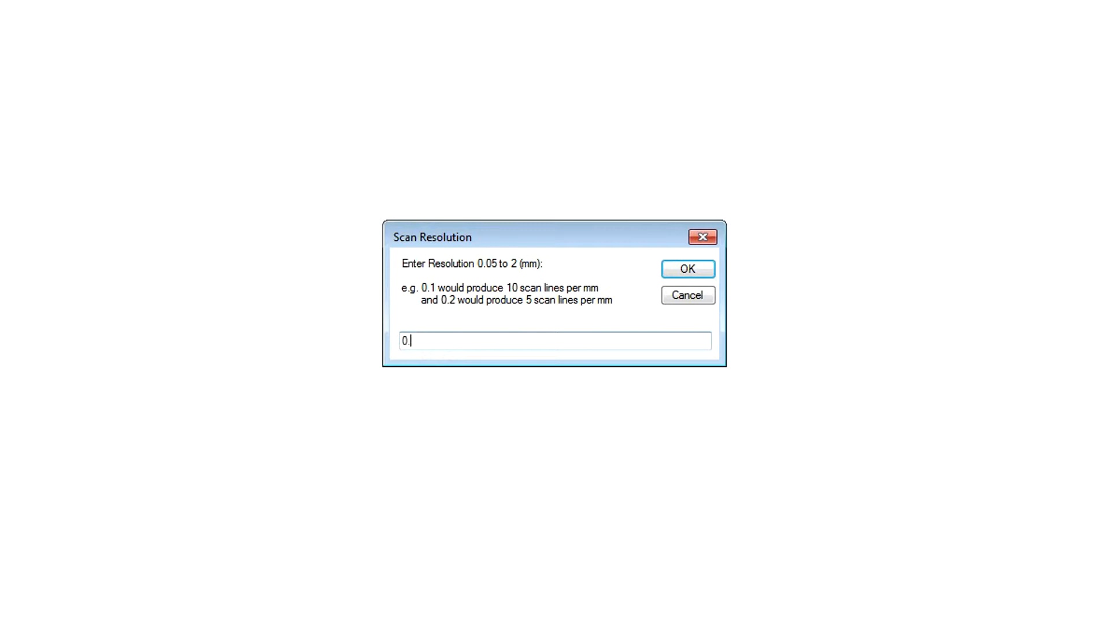
type("15")
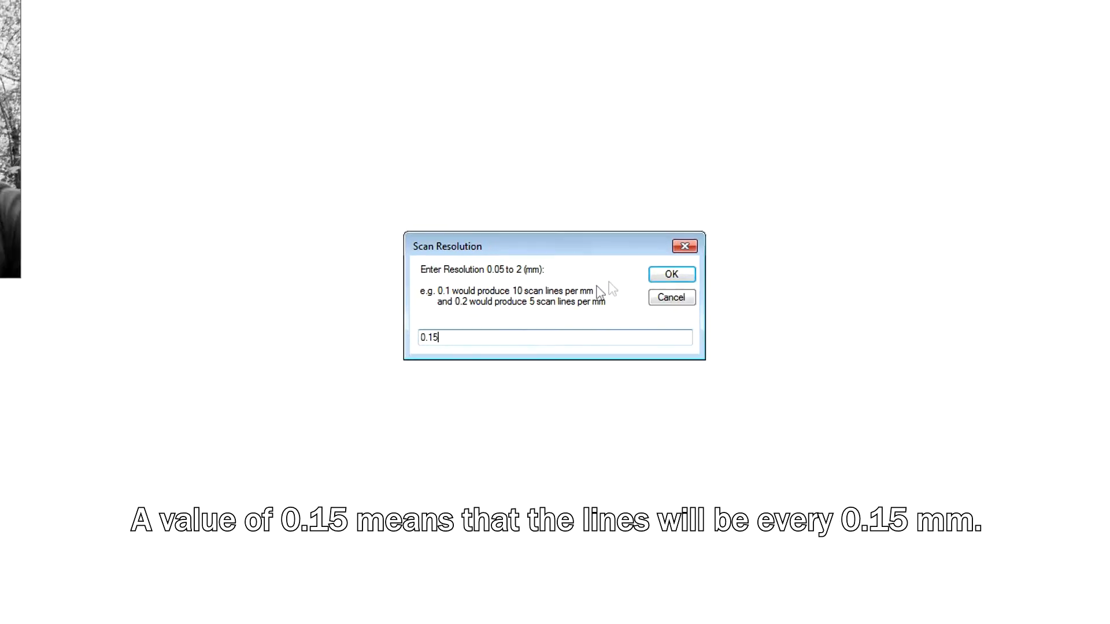
left_click(670, 275)
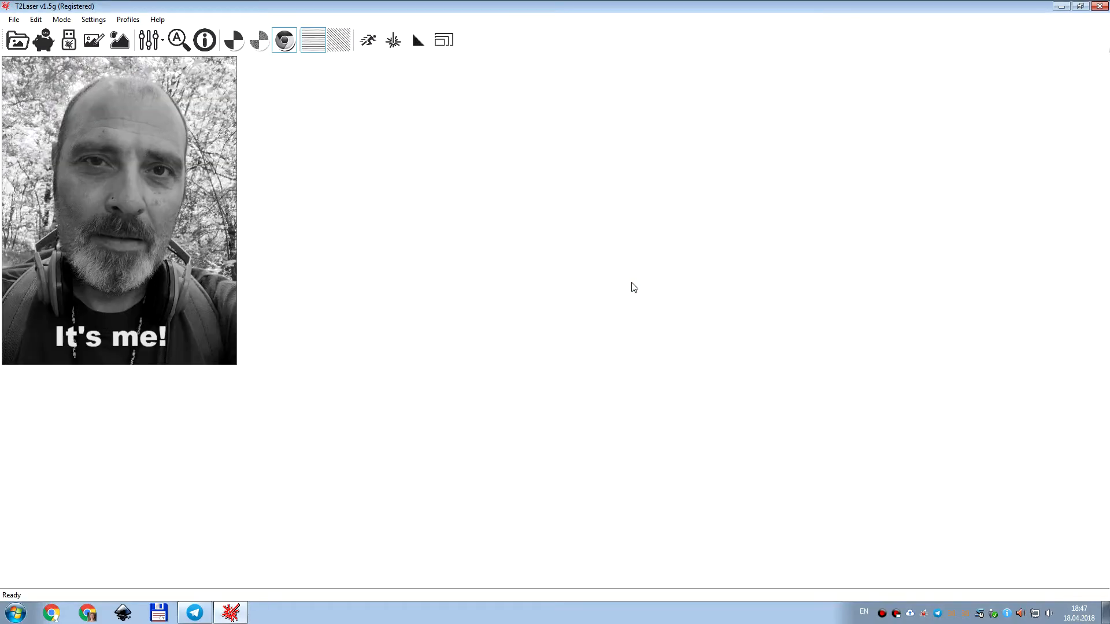
mouse_move(393, 40)
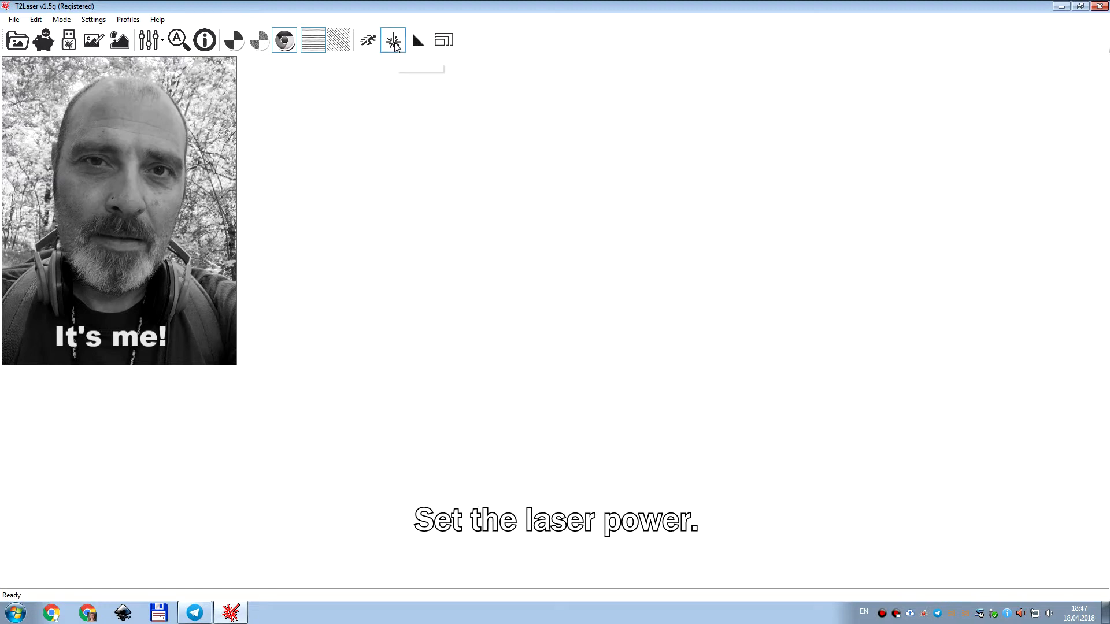
- Set the laser power range to a minimum of 10 and maximum of 255
left_click(392, 39)
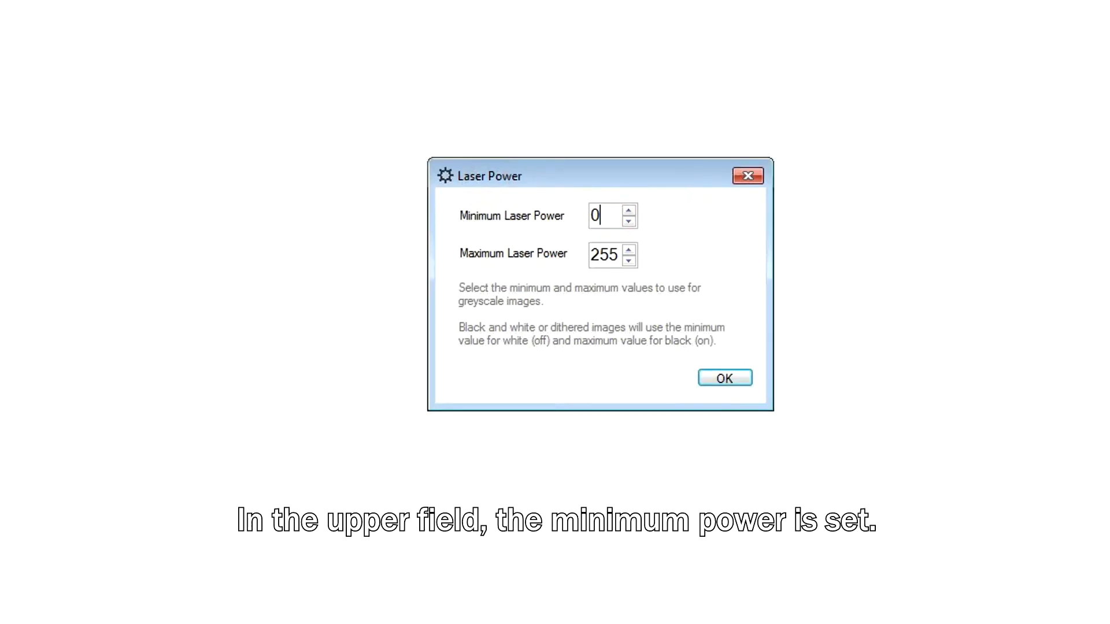
type("10")
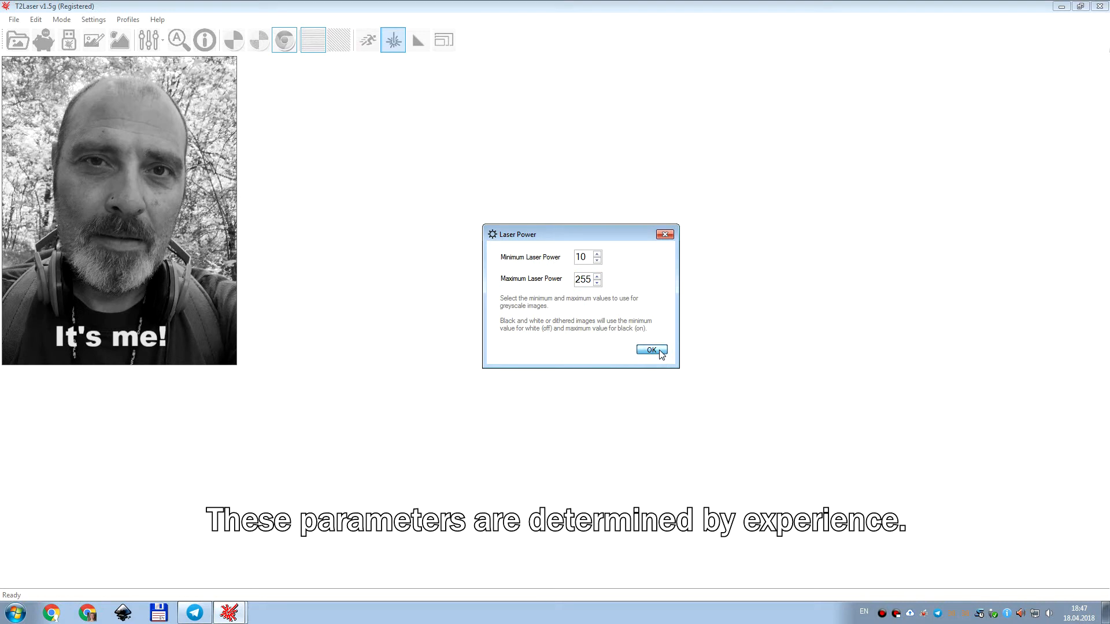
left_click(648, 349)
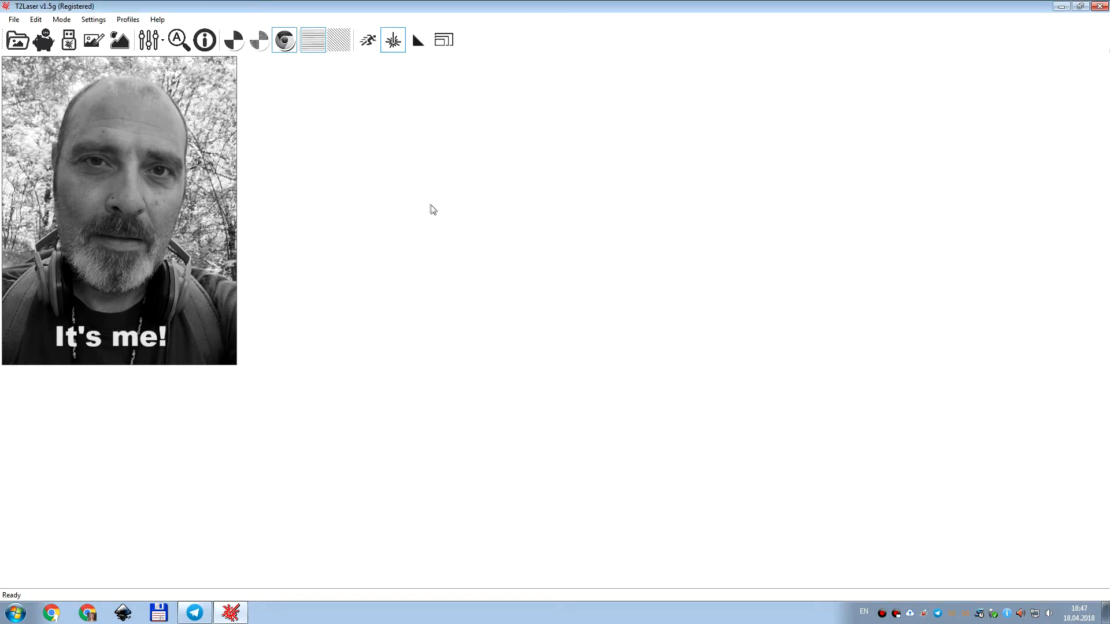
- Set engraving, vector and rapid feed rates all to 500
left_click(366, 39)
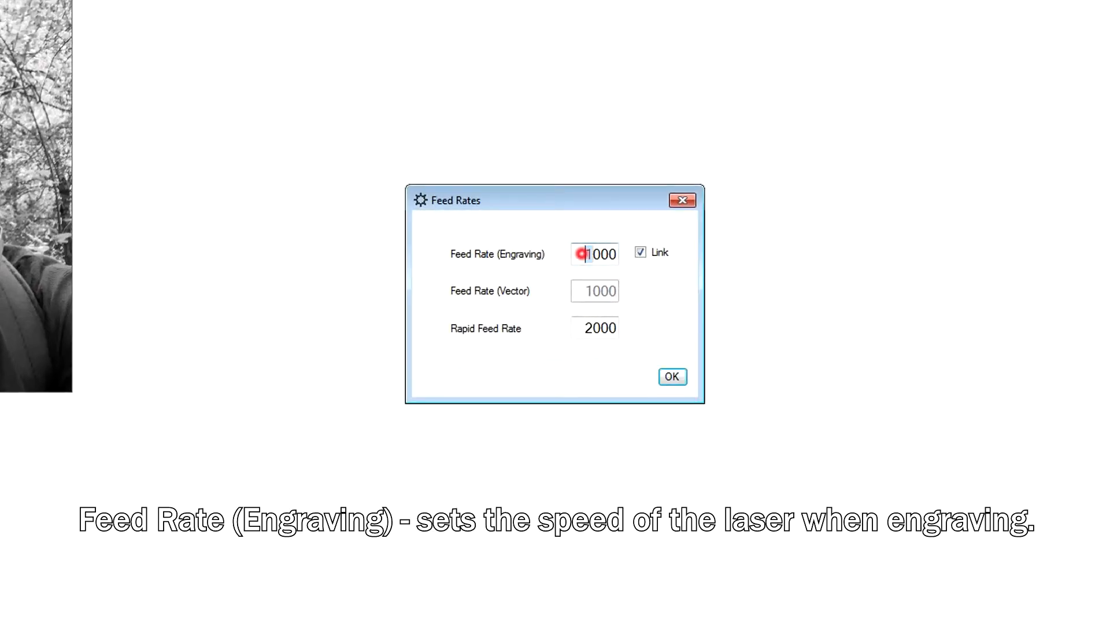
type("500")
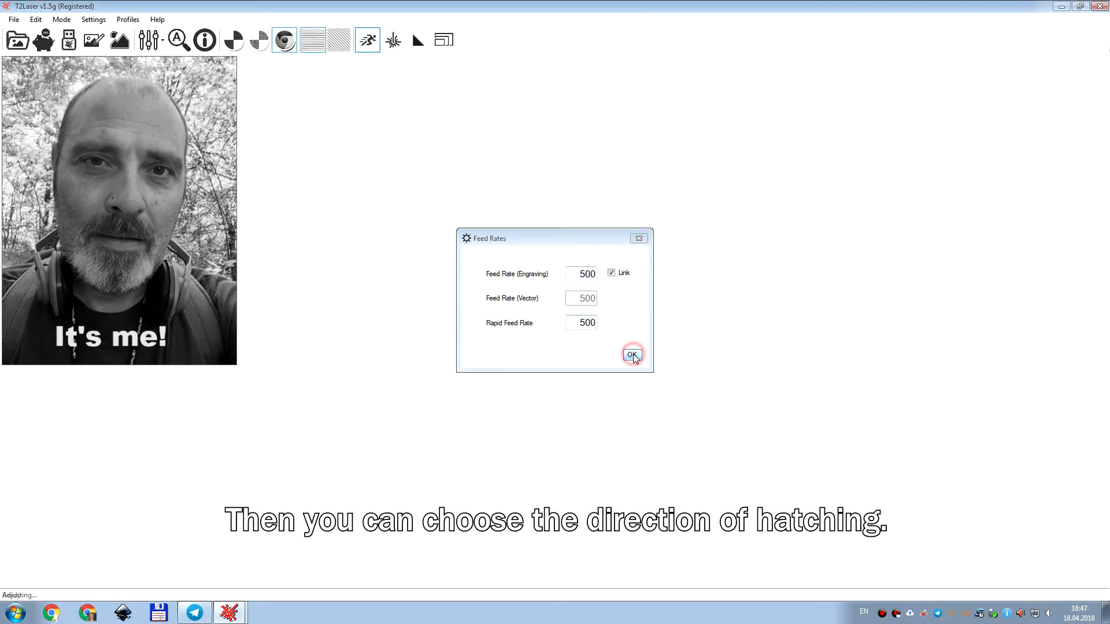
left_click(632, 353)
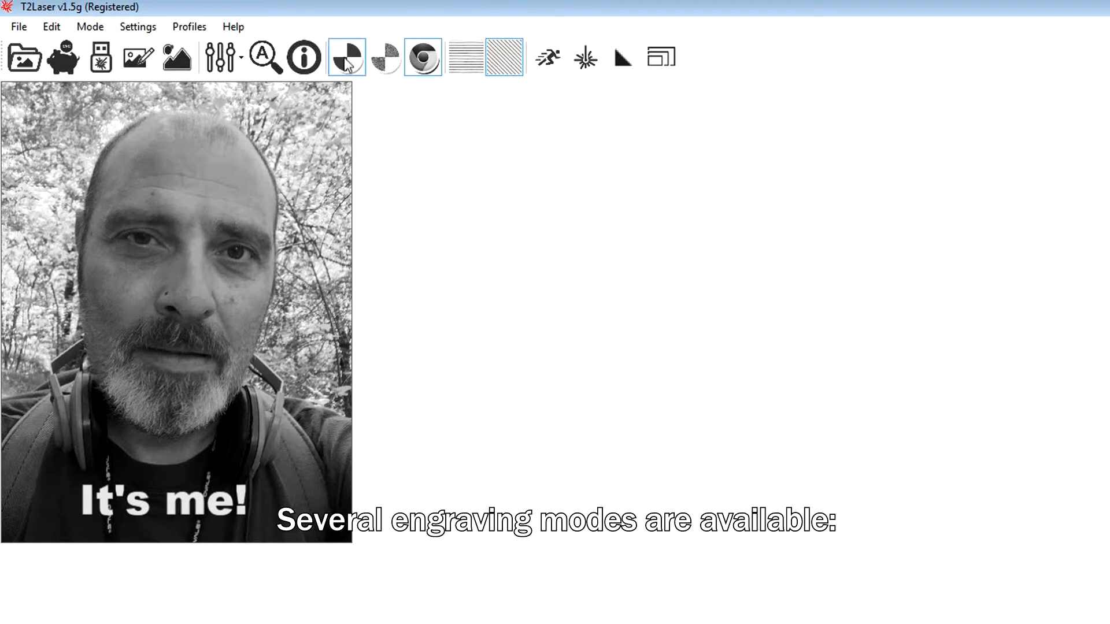
- Preview black/white and dithered conversions, then keep the greyscale rendering
left_click(346, 58)
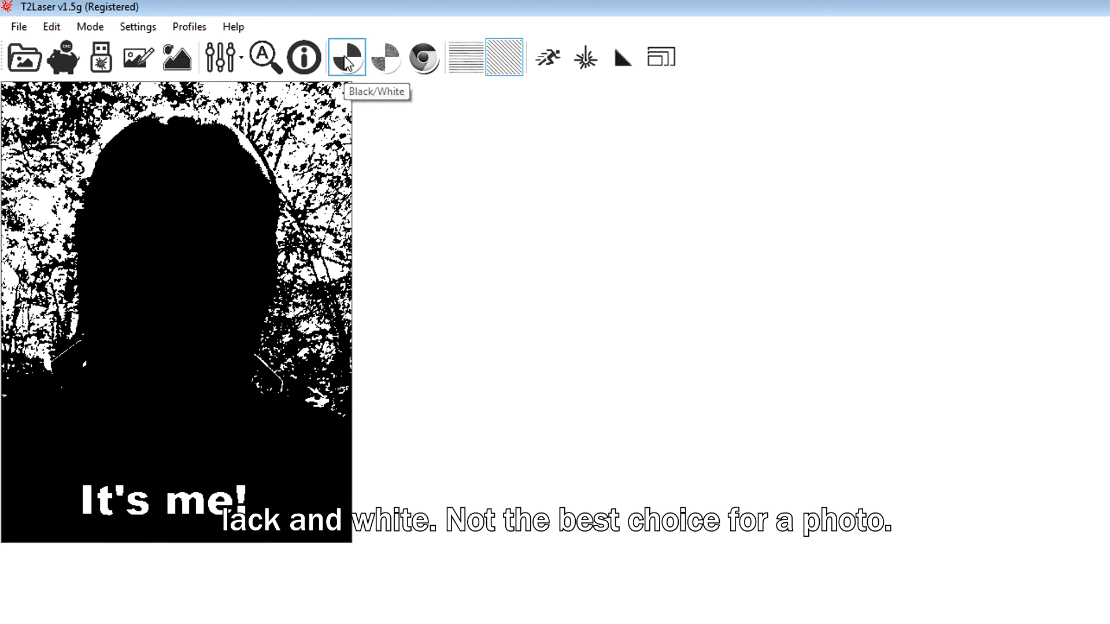
left_click(384, 58)
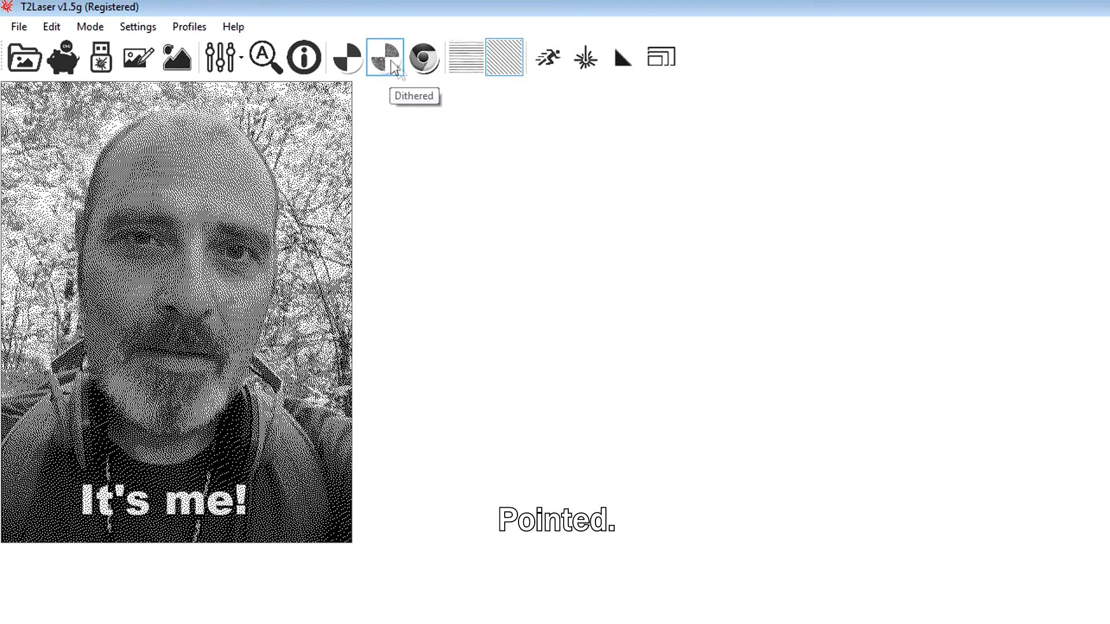
left_click(423, 57)
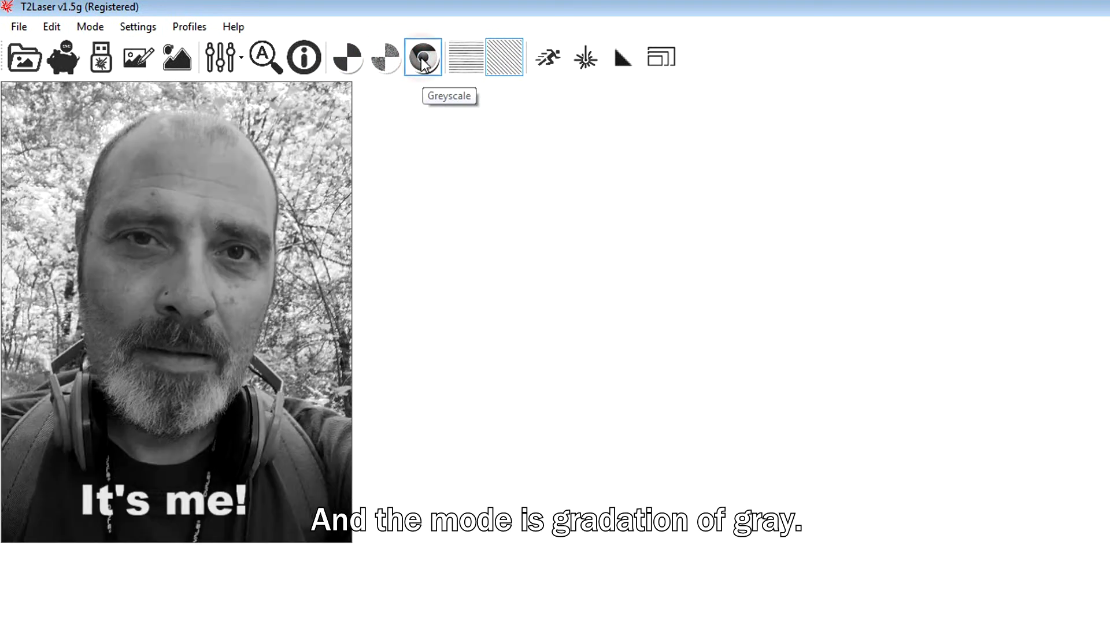
mouse_move(414, 100)
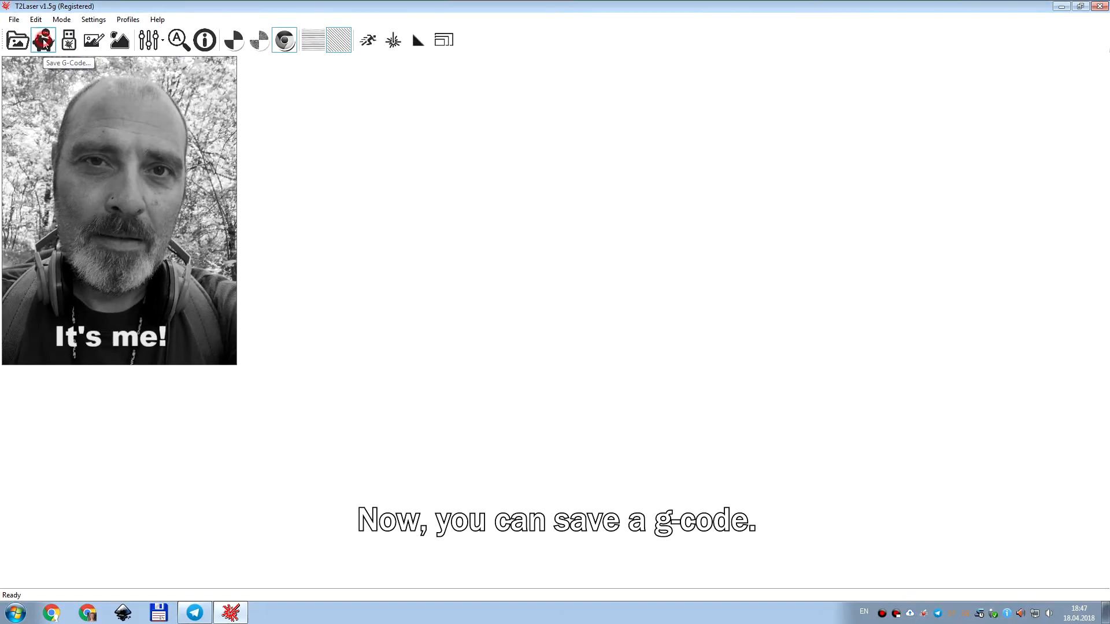
- Save the greyscale photo as G-code It's me.nc on the desktop
left_click(43, 39)
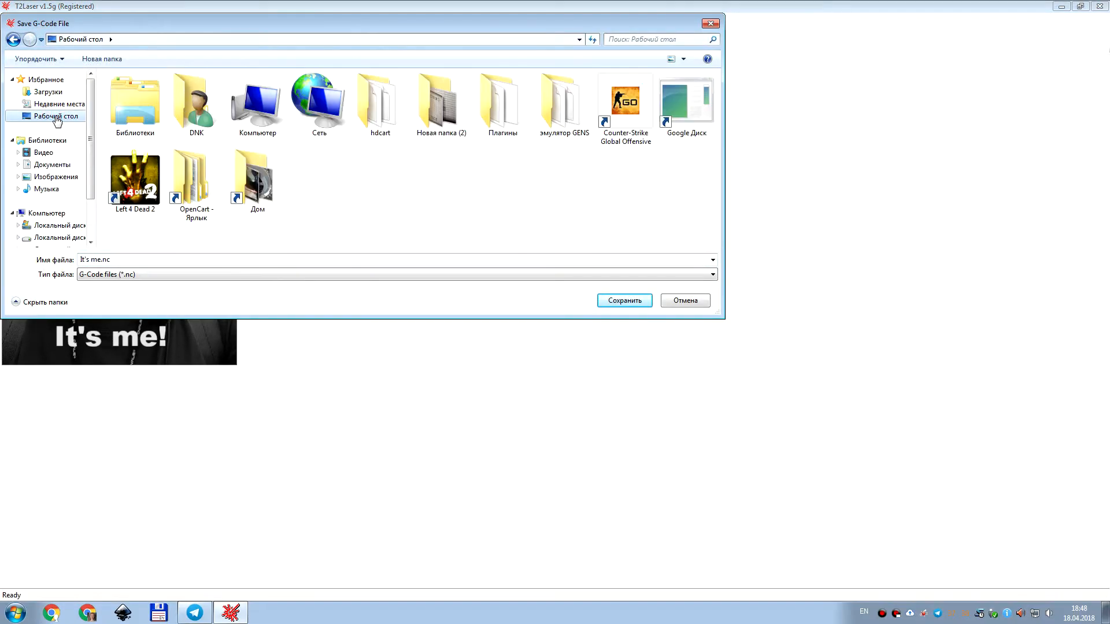
left_click(623, 301)
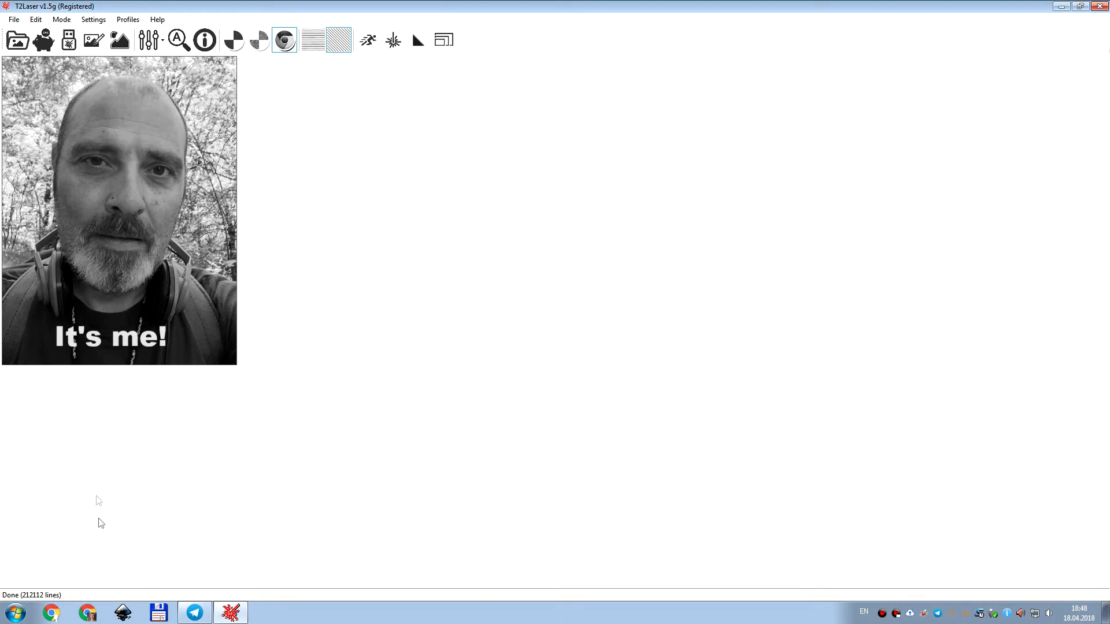
mouse_move(68, 41)
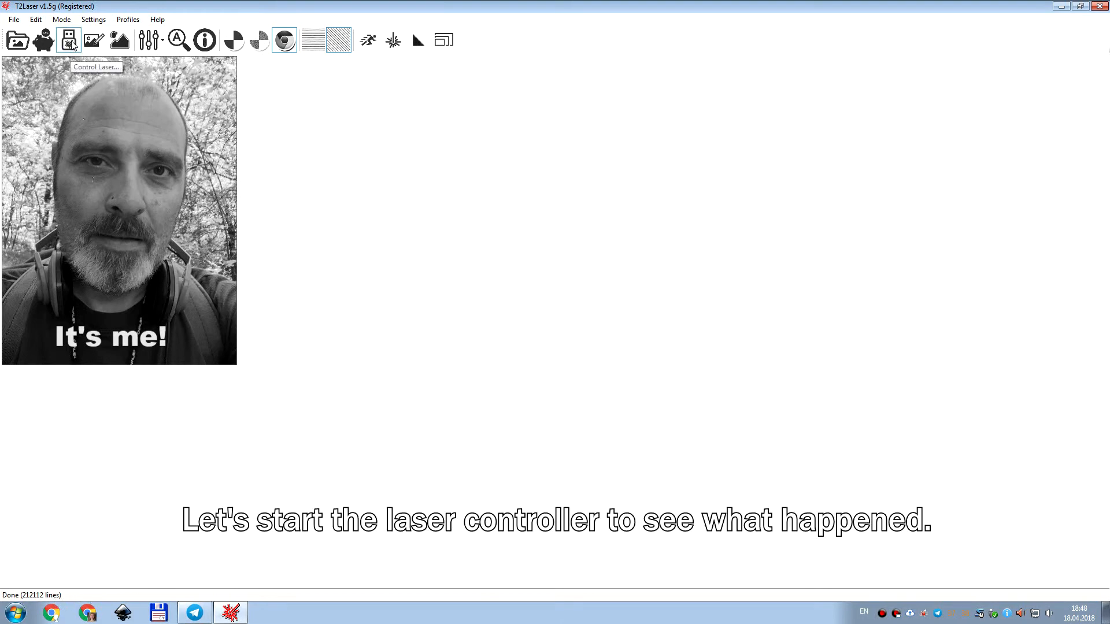
- Load It's me.nc in T2Laser Controller, inspect its G-code preview, then close the viewer
left_click(68, 41)
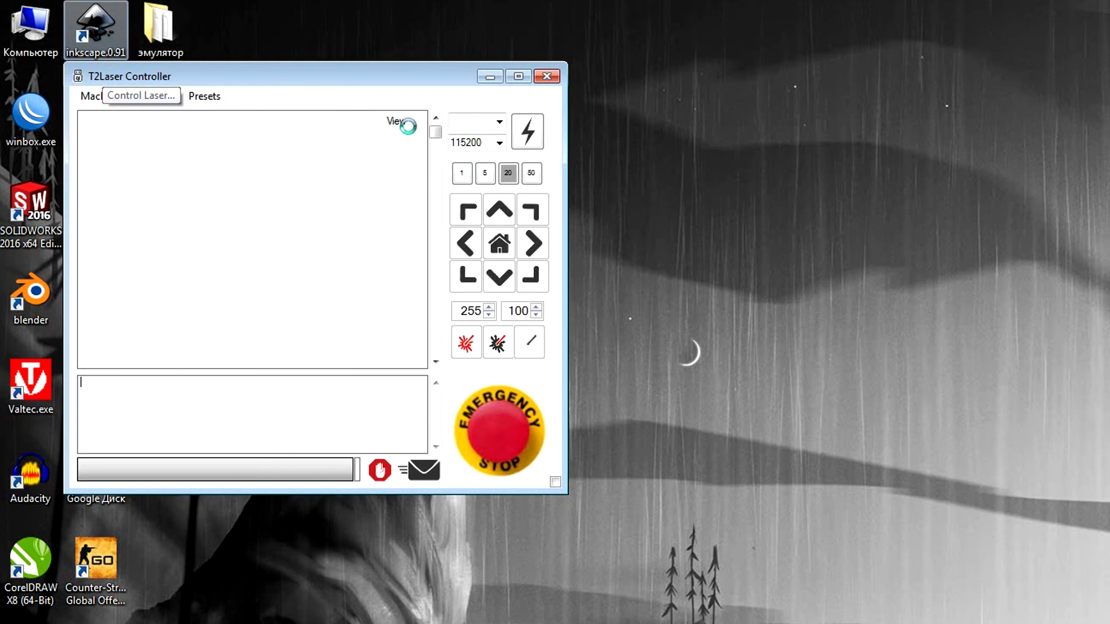
left_click(396, 121)
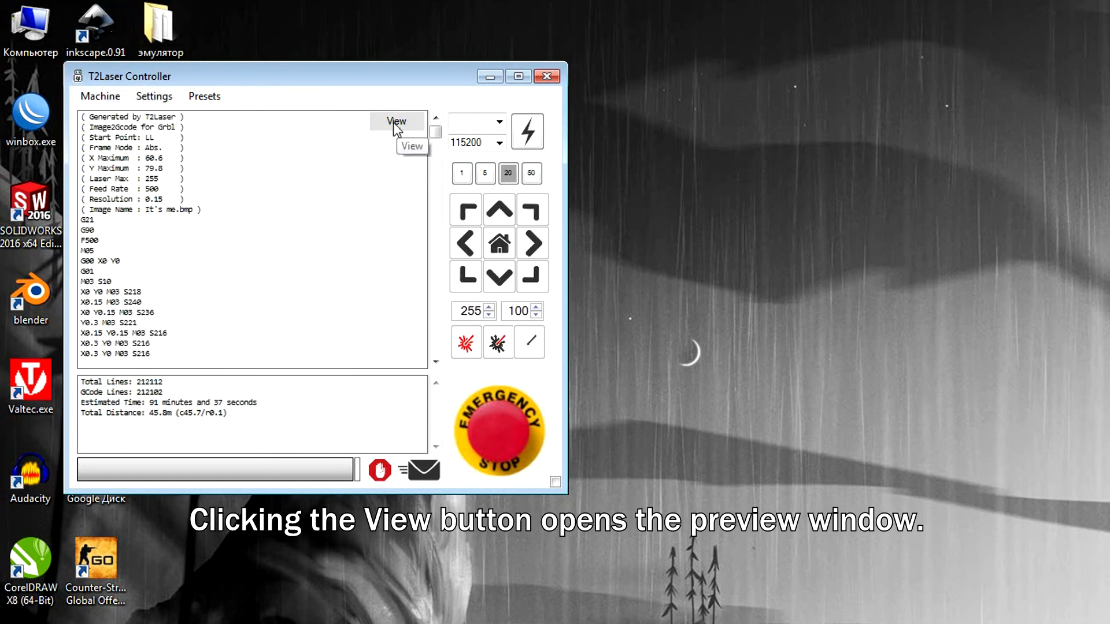
left_click(397, 121)
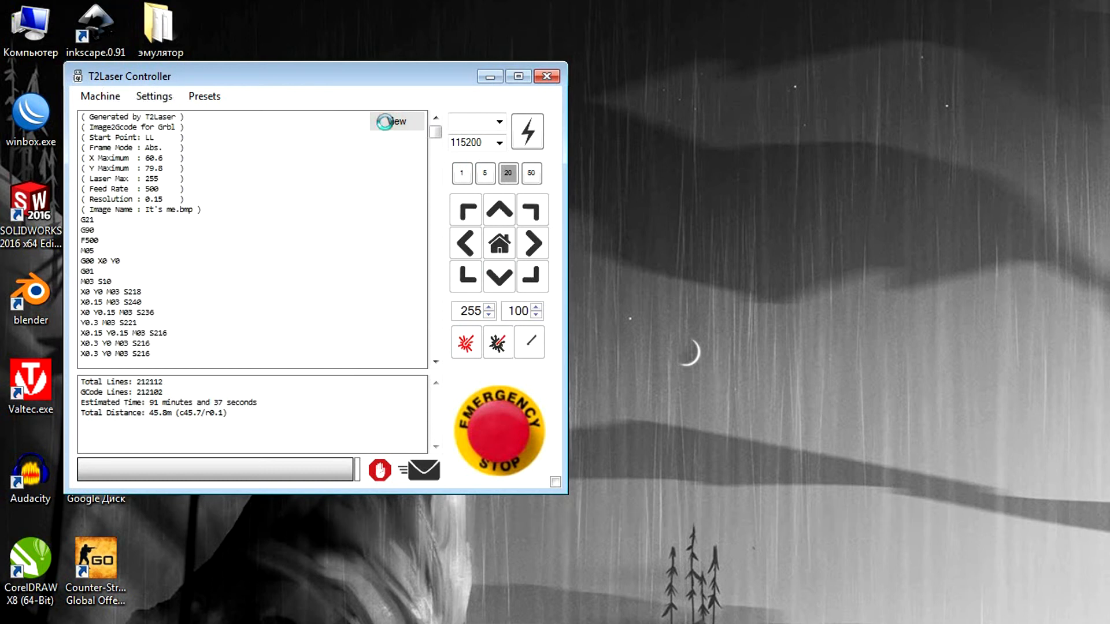
left_click(396, 122)
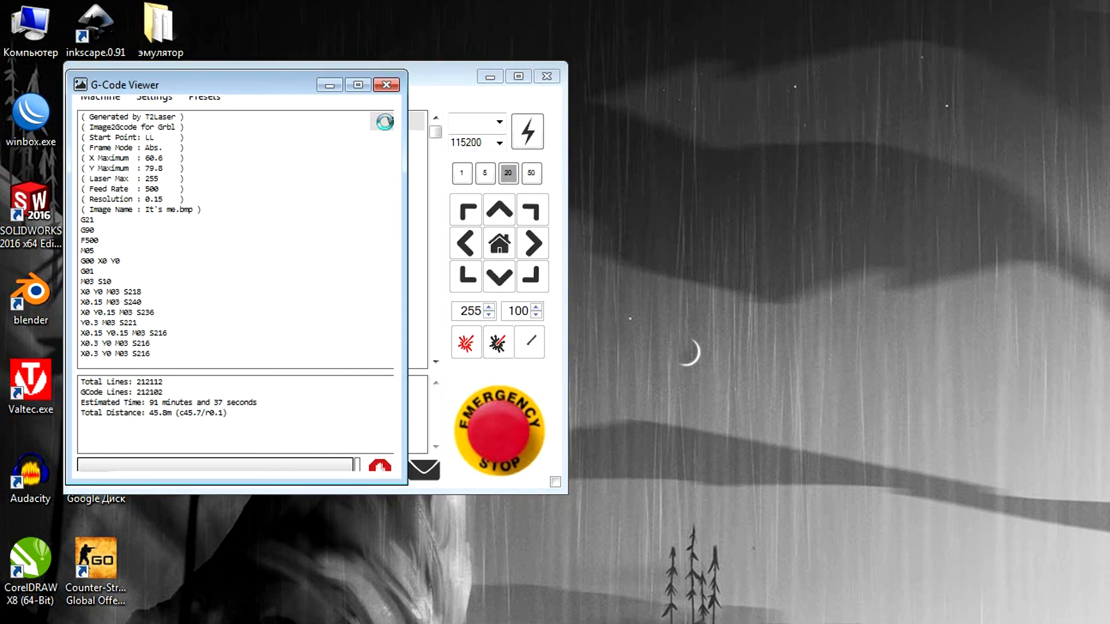
left_click(396, 122)
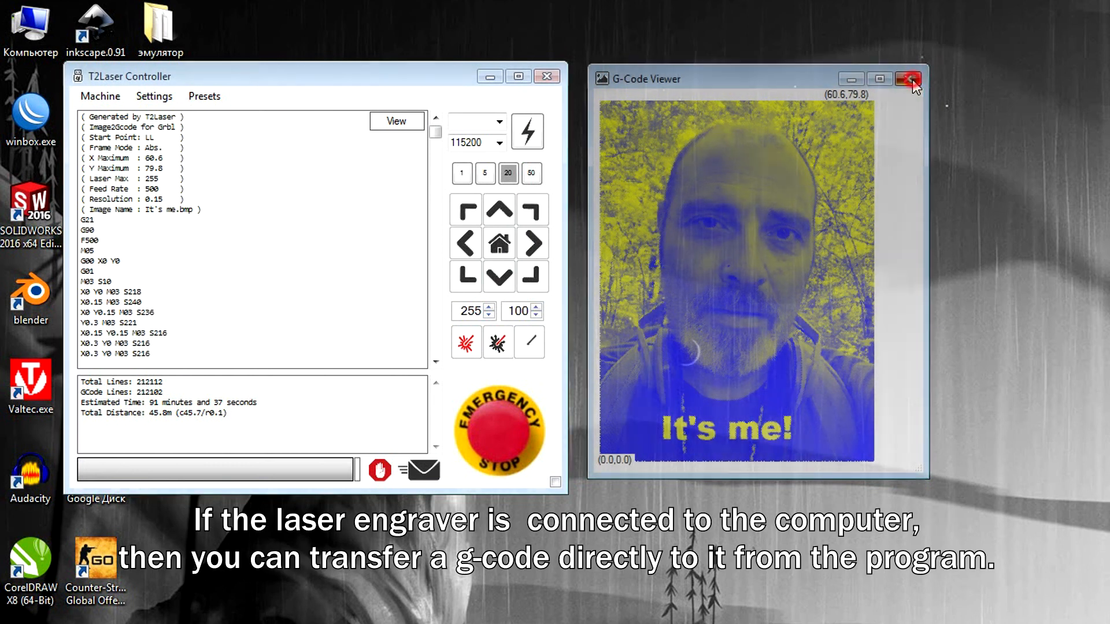
left_click(910, 78)
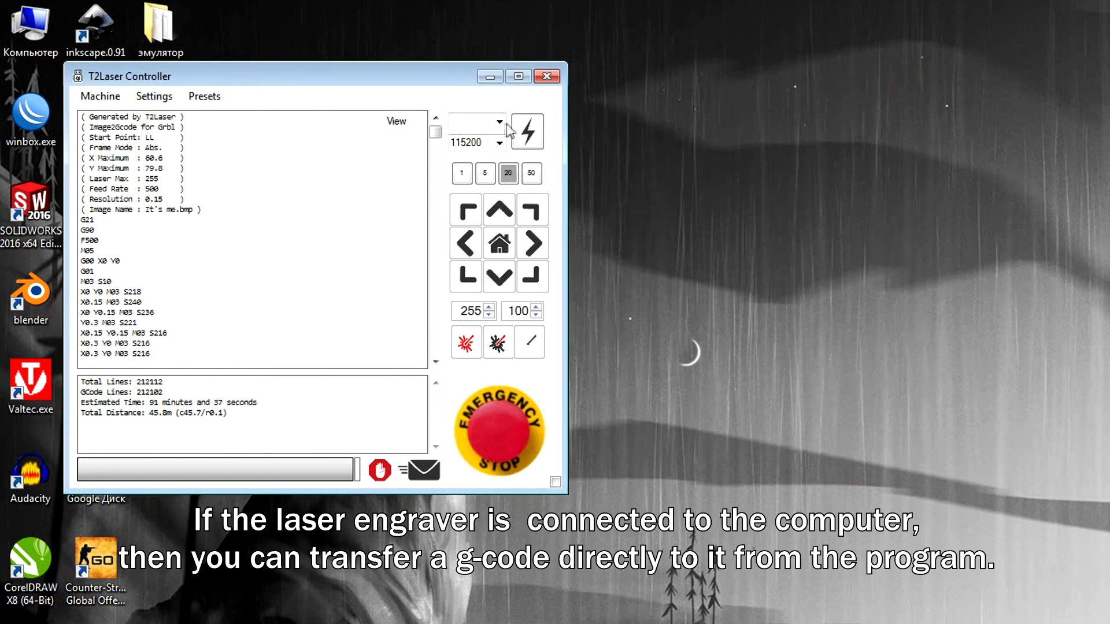
- Connect the controller to the engraver on COM1 at 115200 baud
left_click(499, 120)
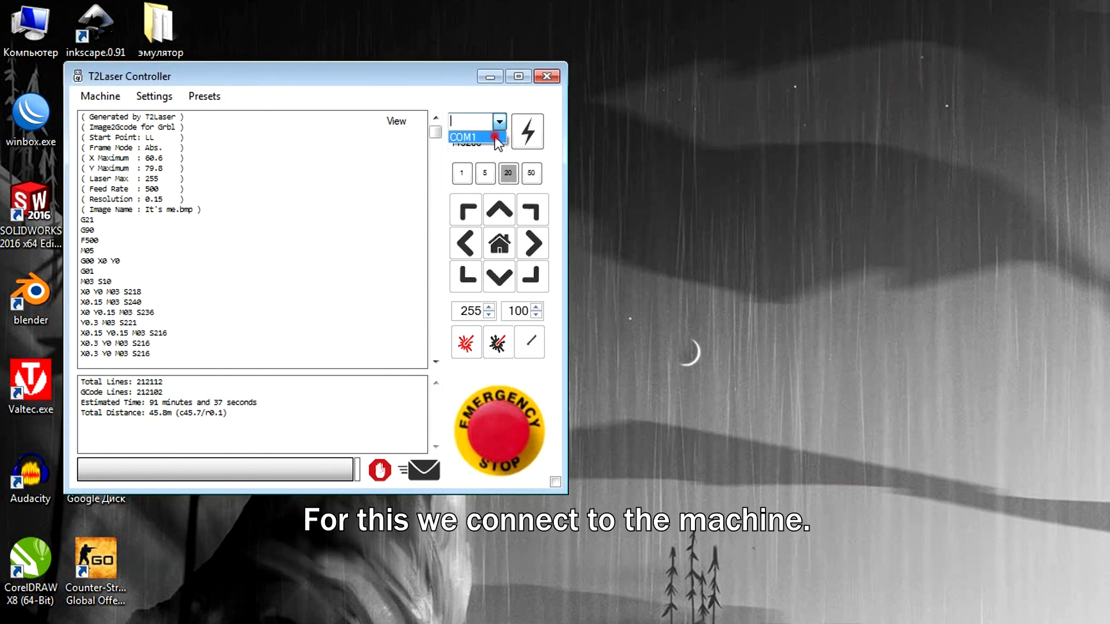
left_click(527, 131)
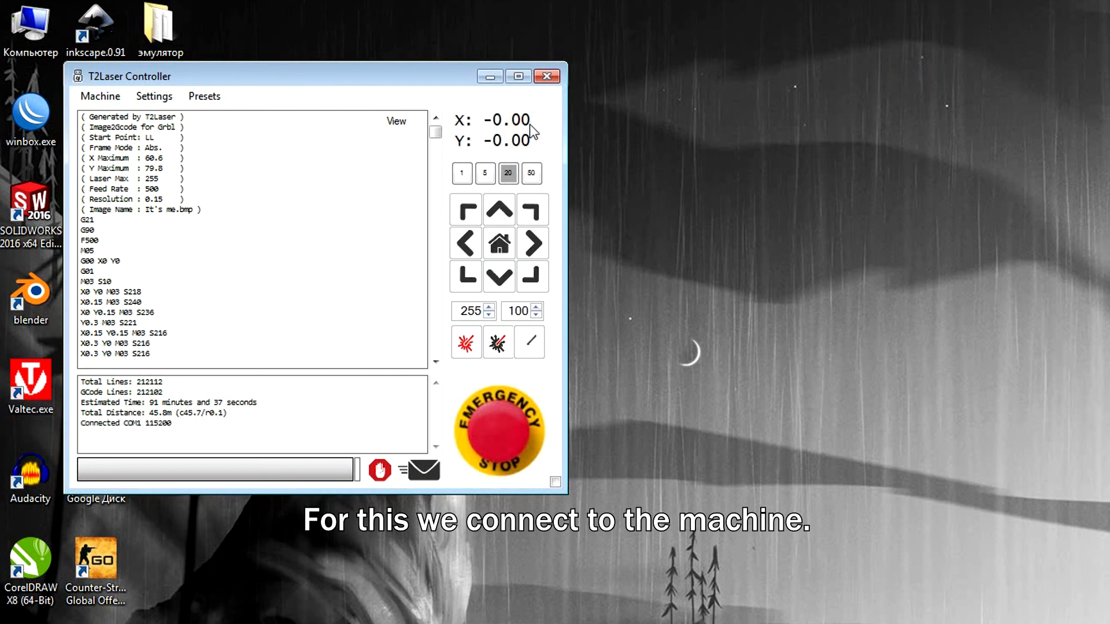
mouse_move(560, 141)
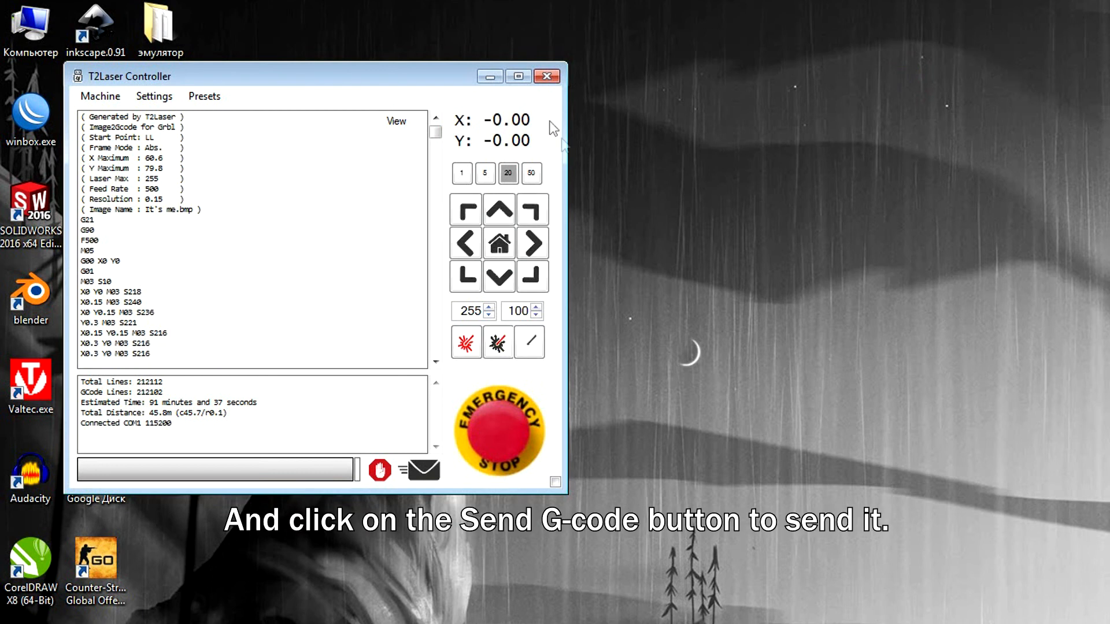
mouse_move(424, 470)
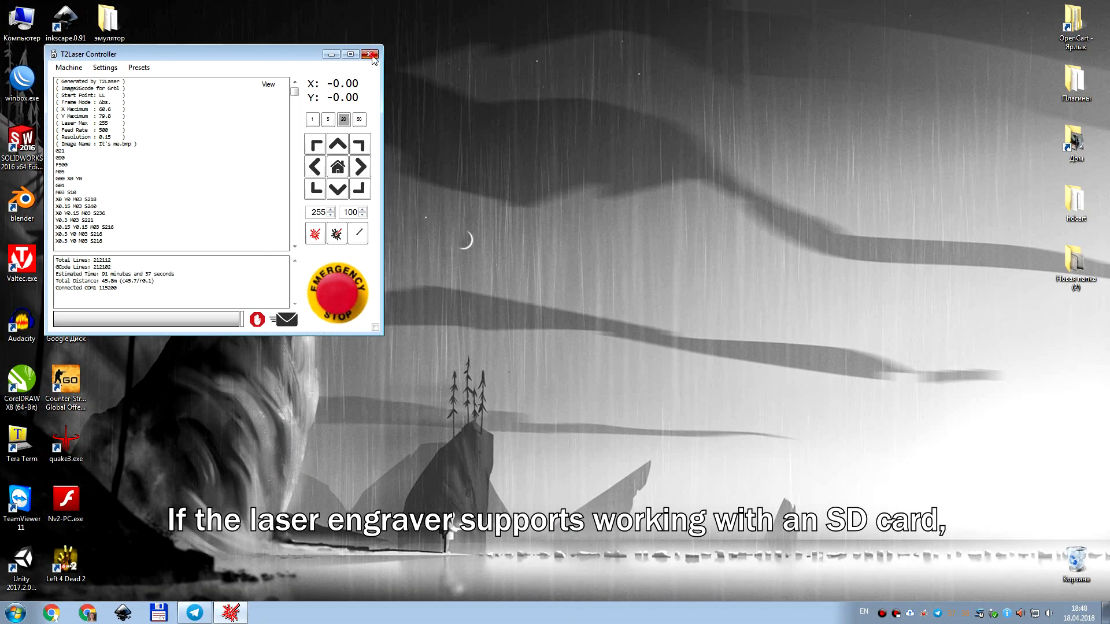
- Close T2Laser Controller and the main T2Laser window, returning to the desktop
left_click(369, 54)
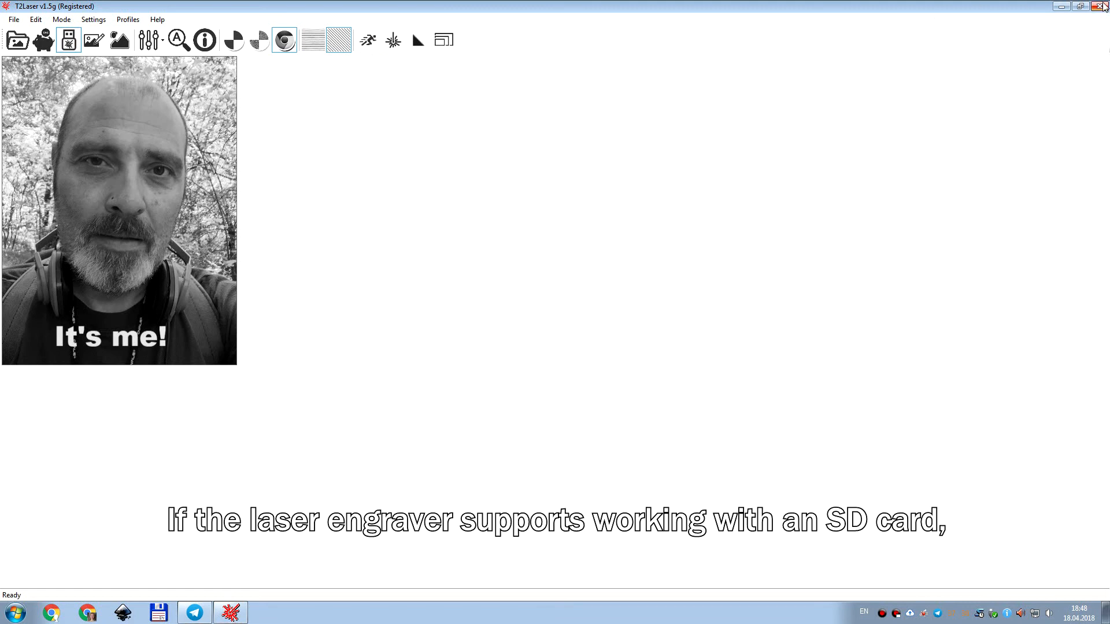
left_click(1101, 7)
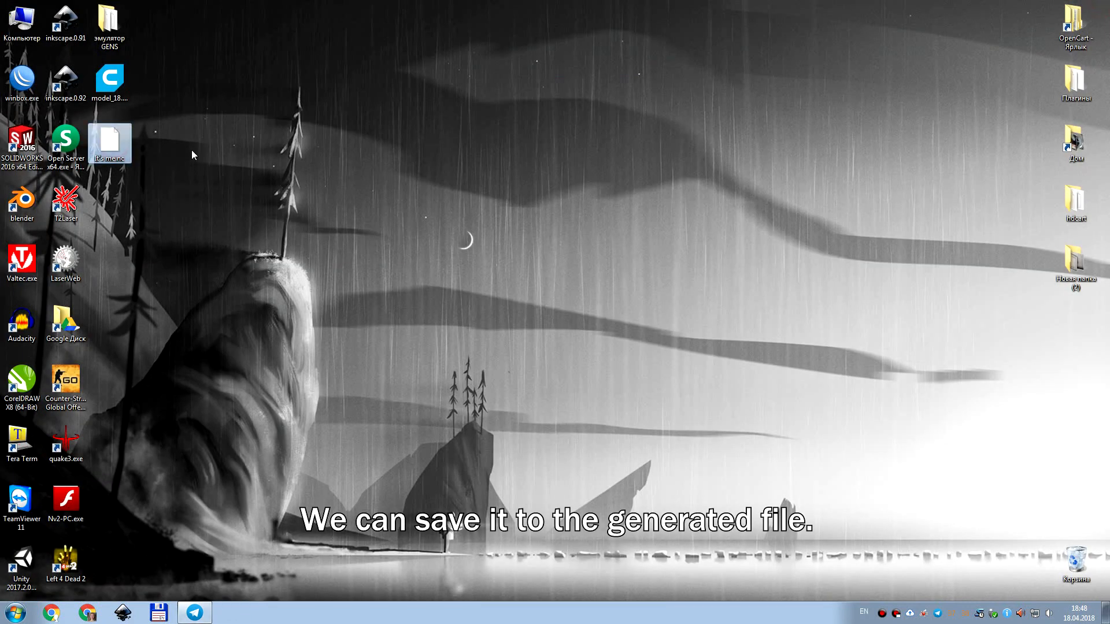